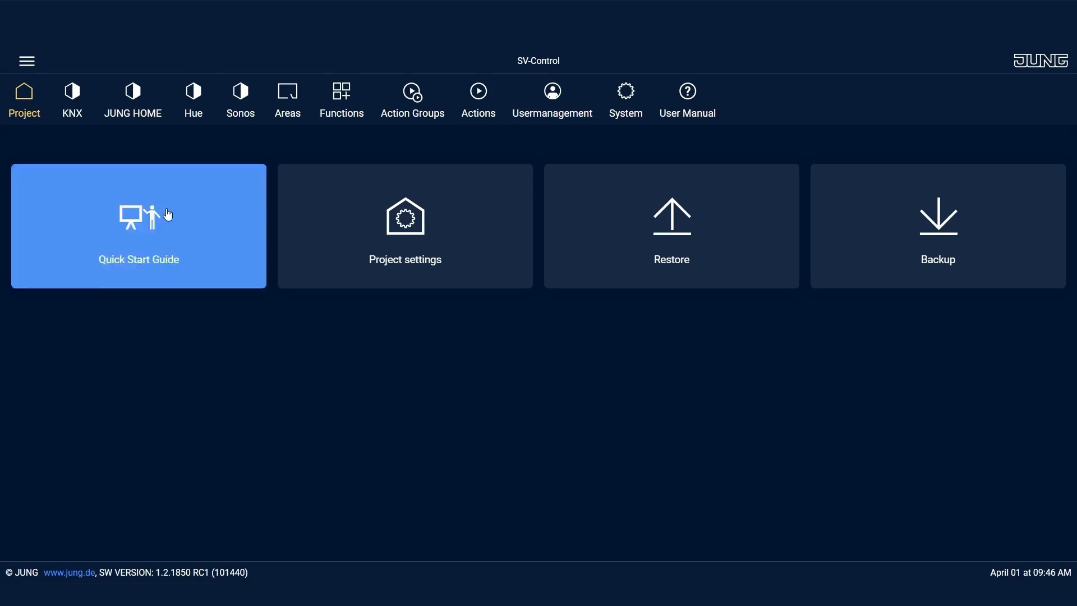
mouse_move(183, 578)
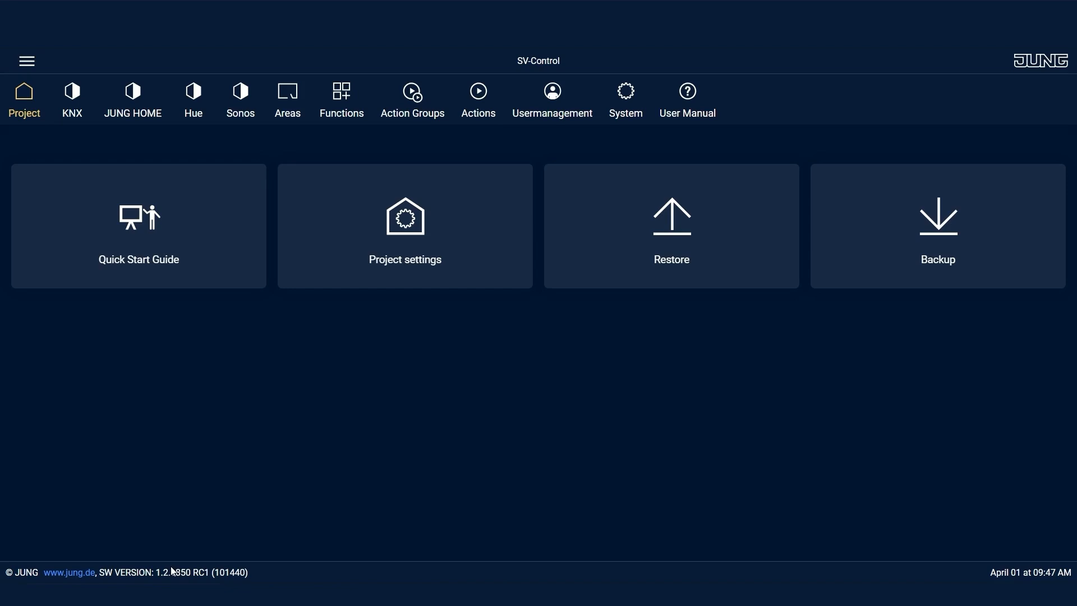
mouse_move(132, 100)
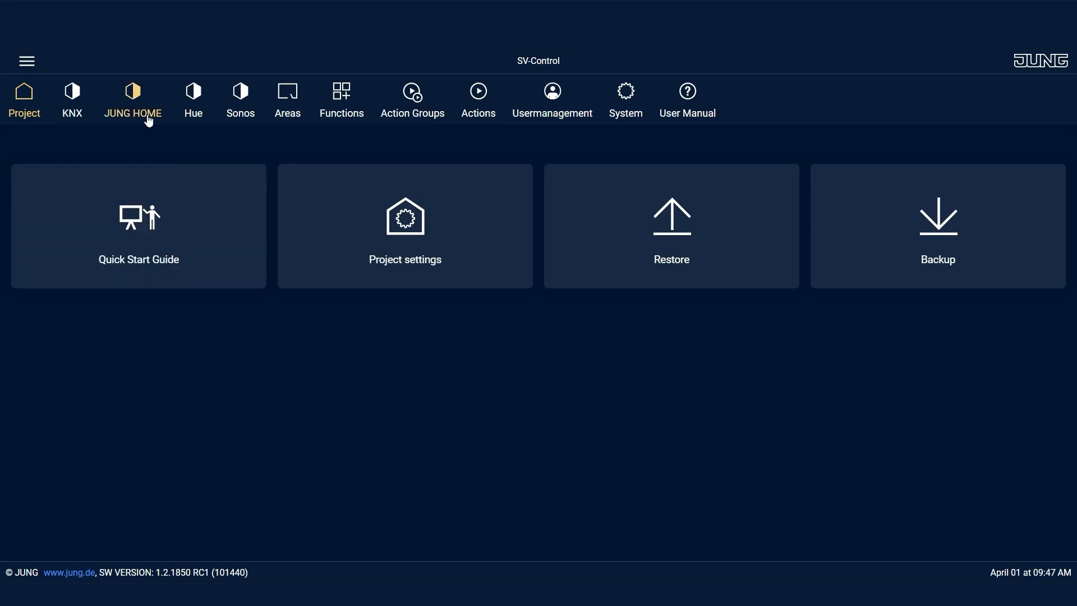
Step: Add the JUNG HOME Gateway at 192.168.178.29 found by automatic network discovery
left_click(132, 99)
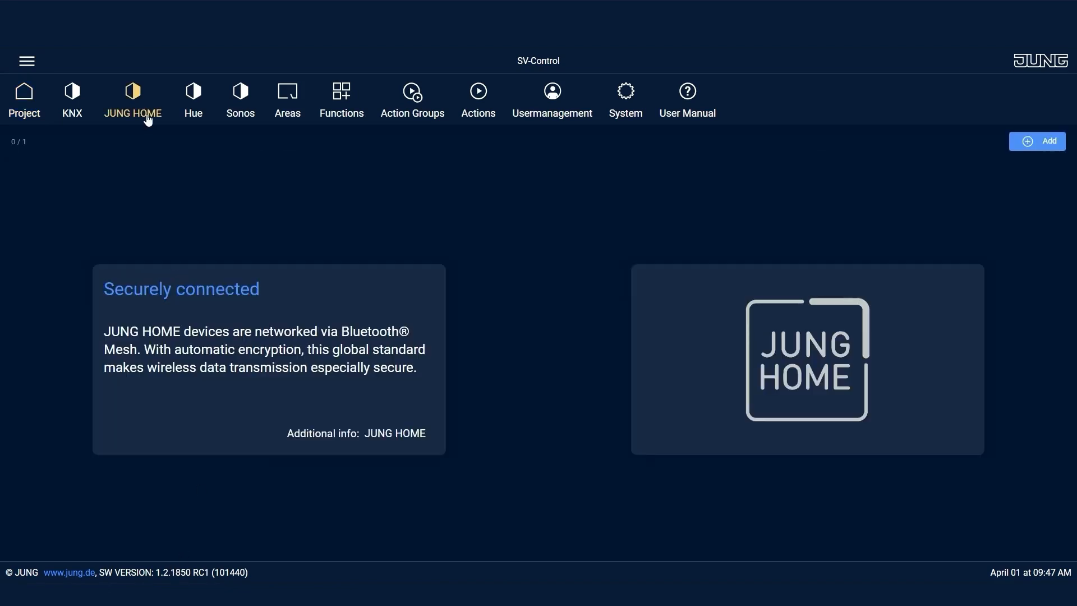
mouse_move(964, 158)
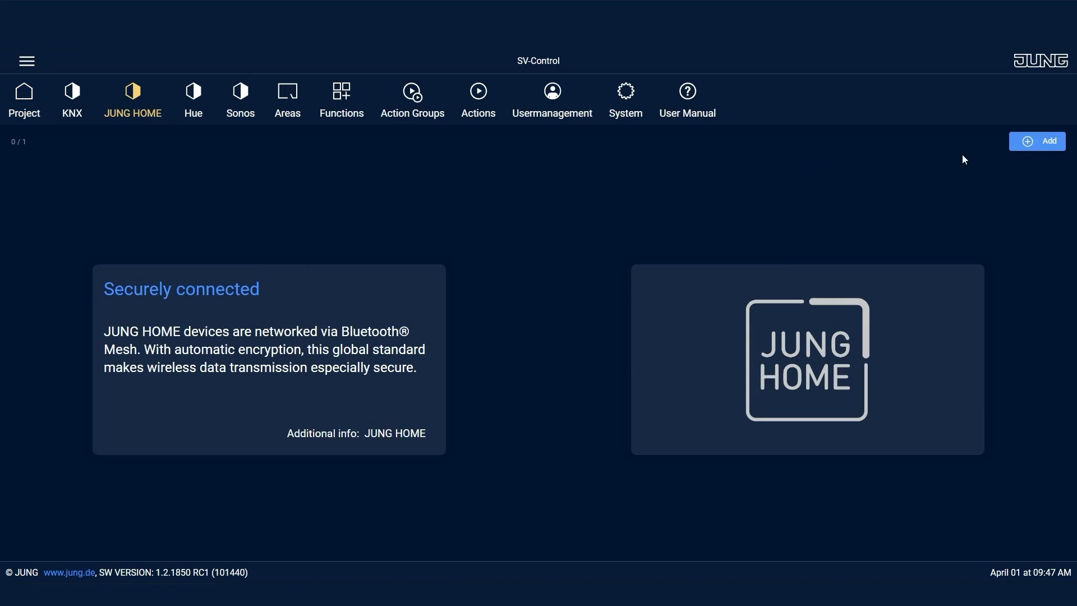
left_click(1037, 141)
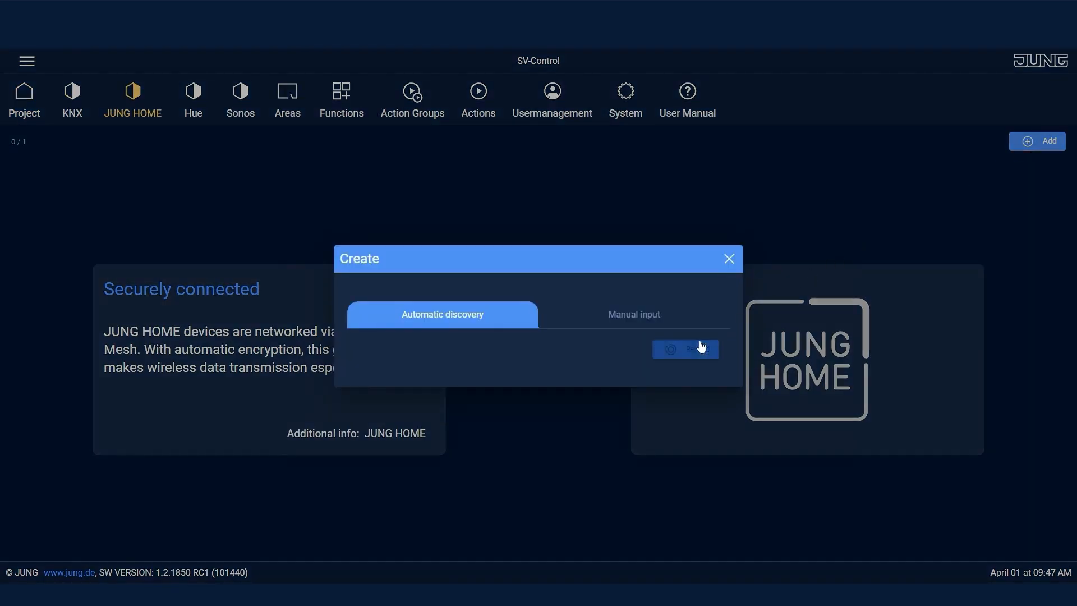
left_click(685, 349)
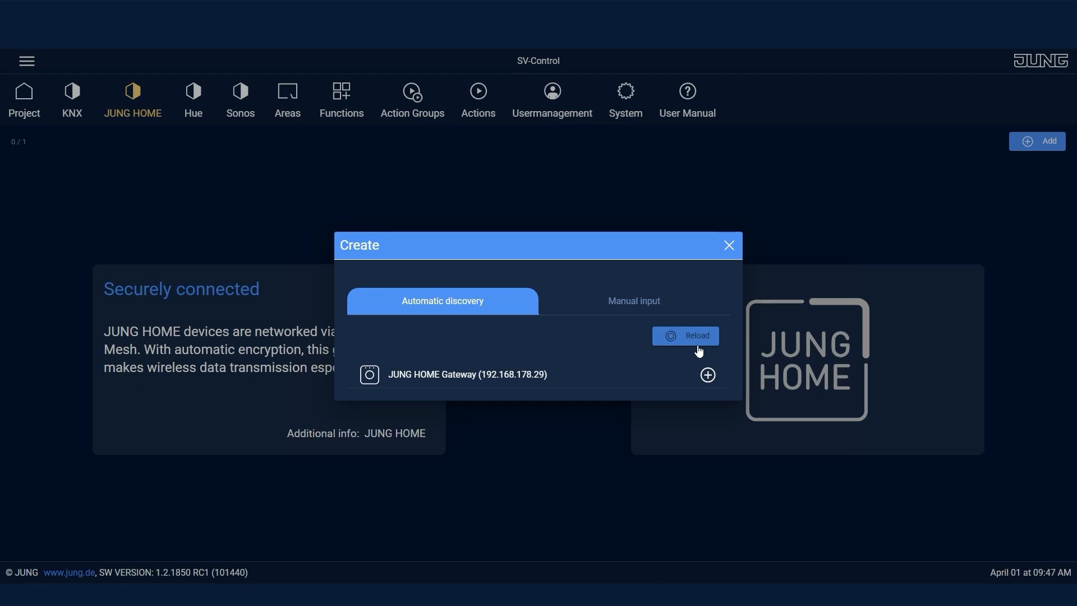
mouse_move(653, 345)
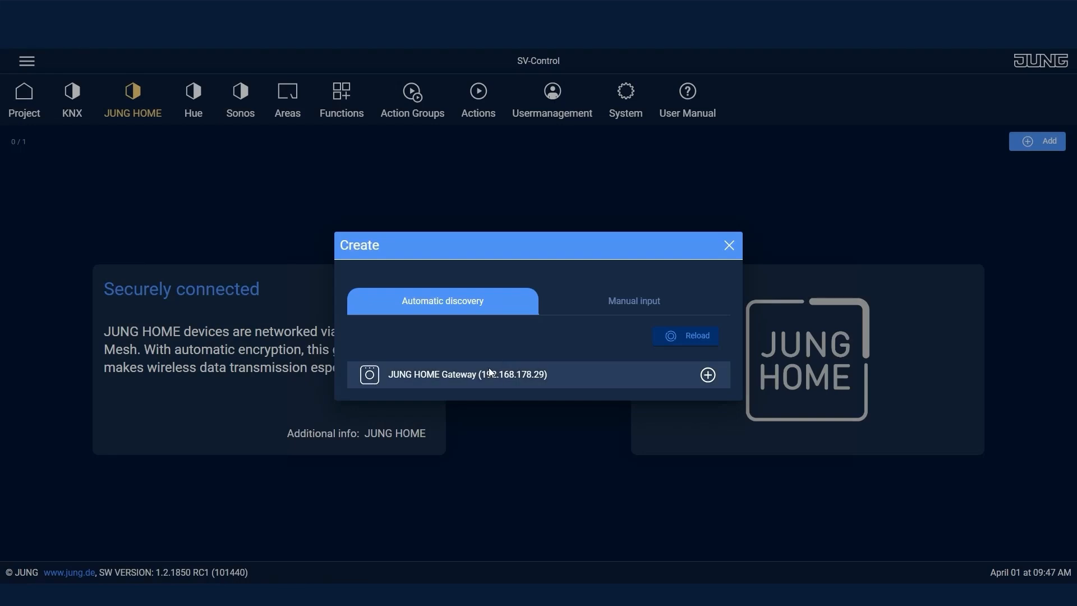
left_click(706, 374)
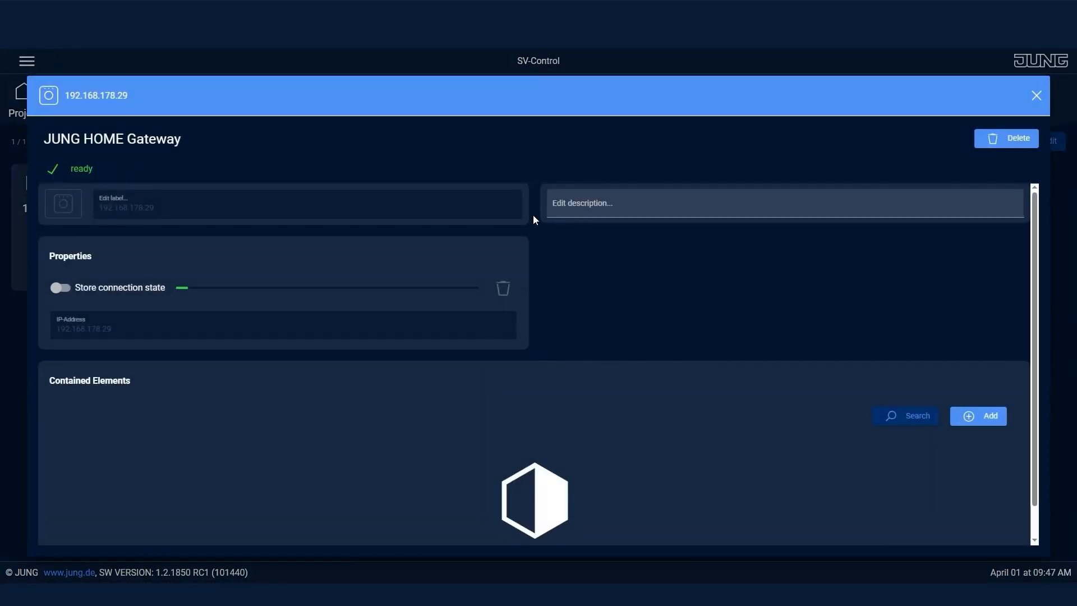
Step: Add the gateway's found devices such as 01 - Button I 2 as contained elements
left_click(978, 415)
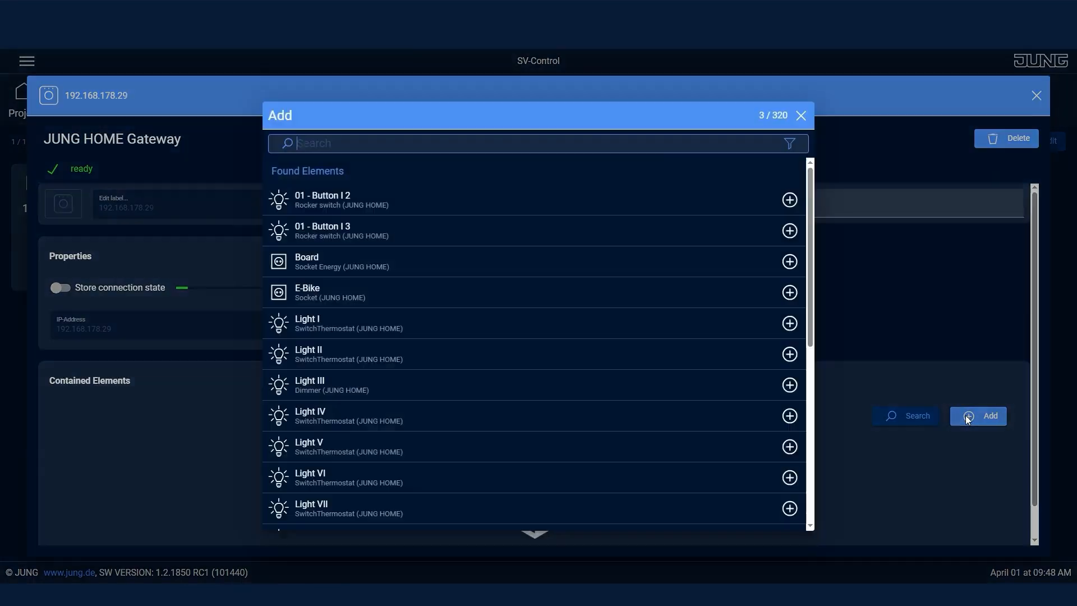
mouse_move(472, 200)
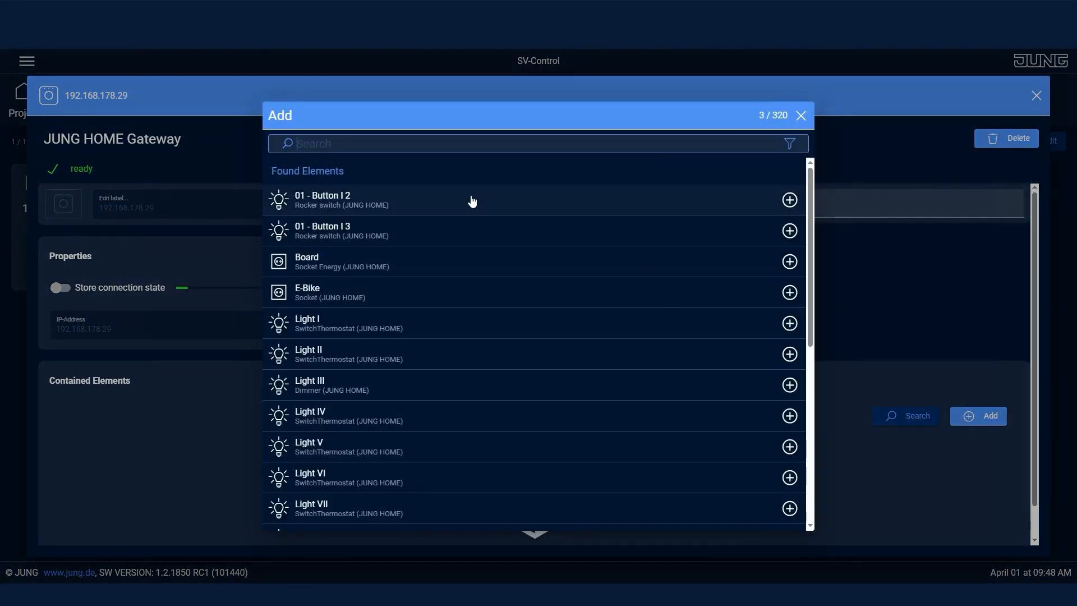
left_click(789, 199)
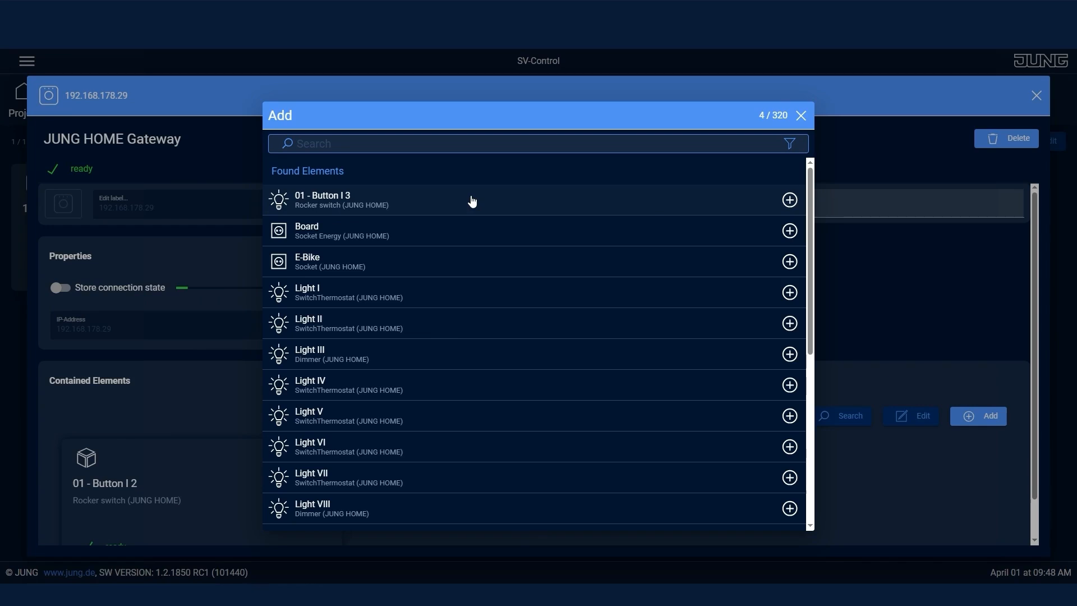
scroll("down", 3)
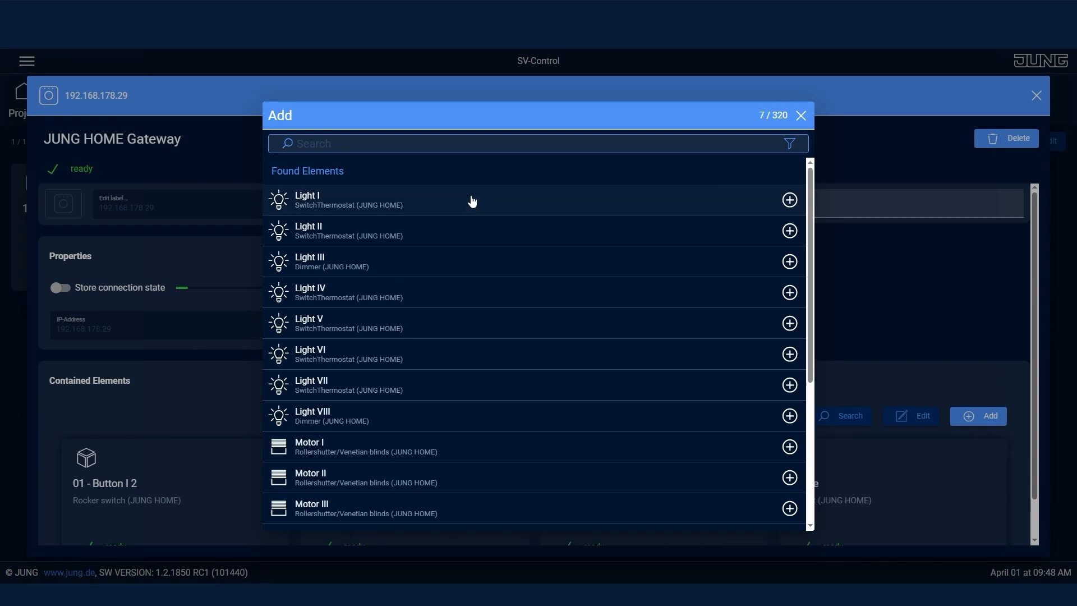
scroll("down", 3)
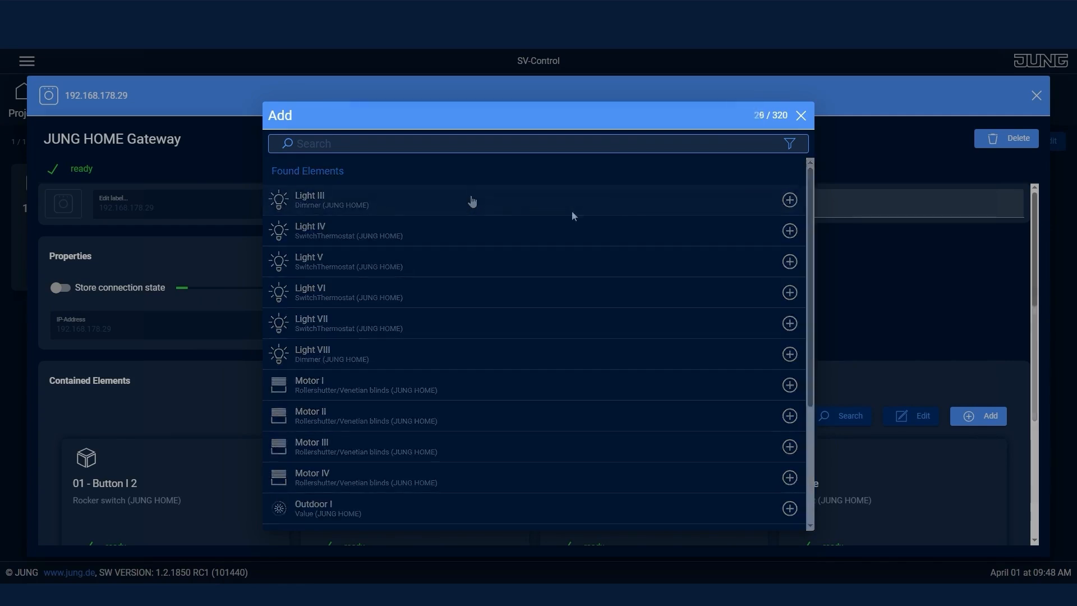
left_click(799, 114)
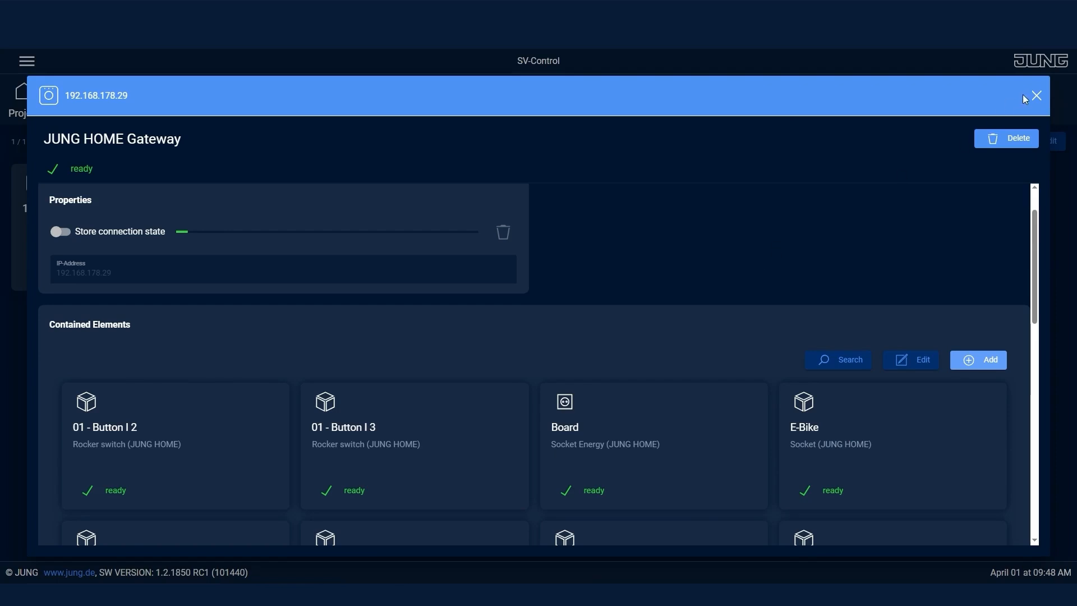
left_click(1035, 96)
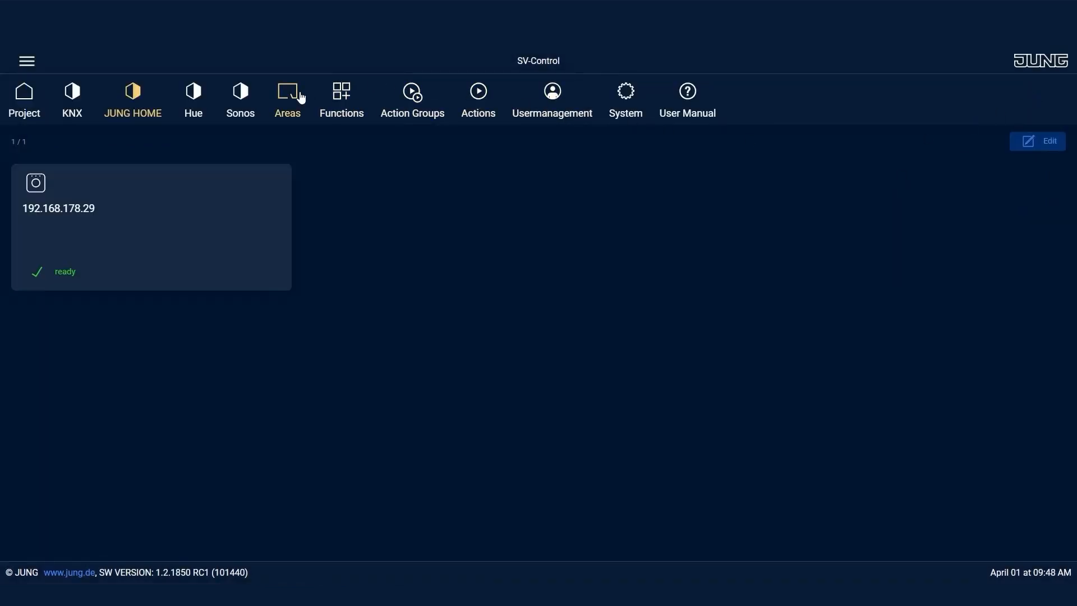
Step: Create the Living Room and Blinds areas from their templates
left_click(1042, 141)
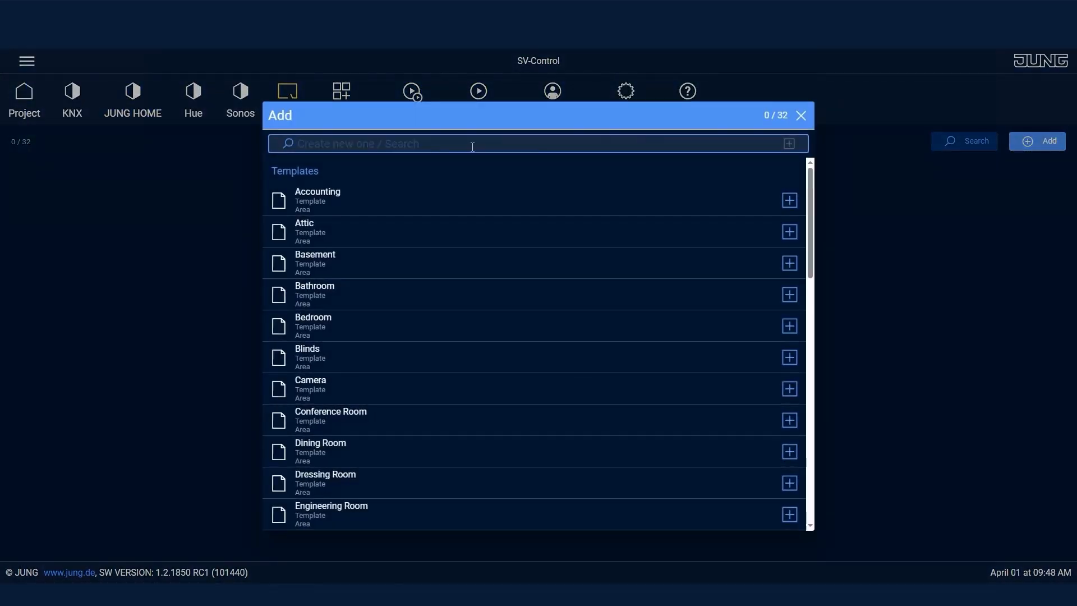
type("Livig")
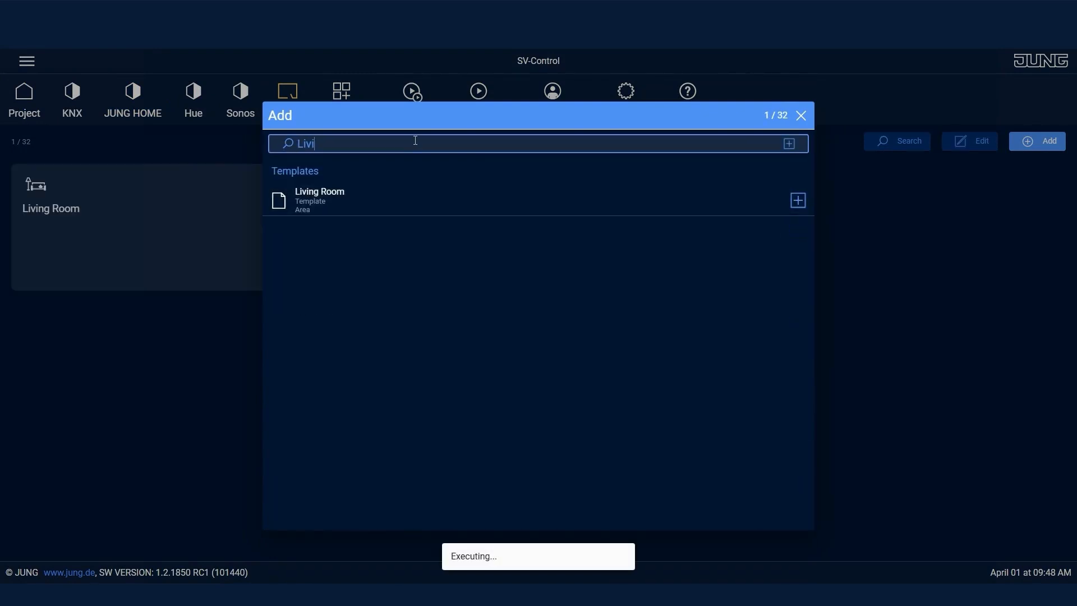
type("Blin")
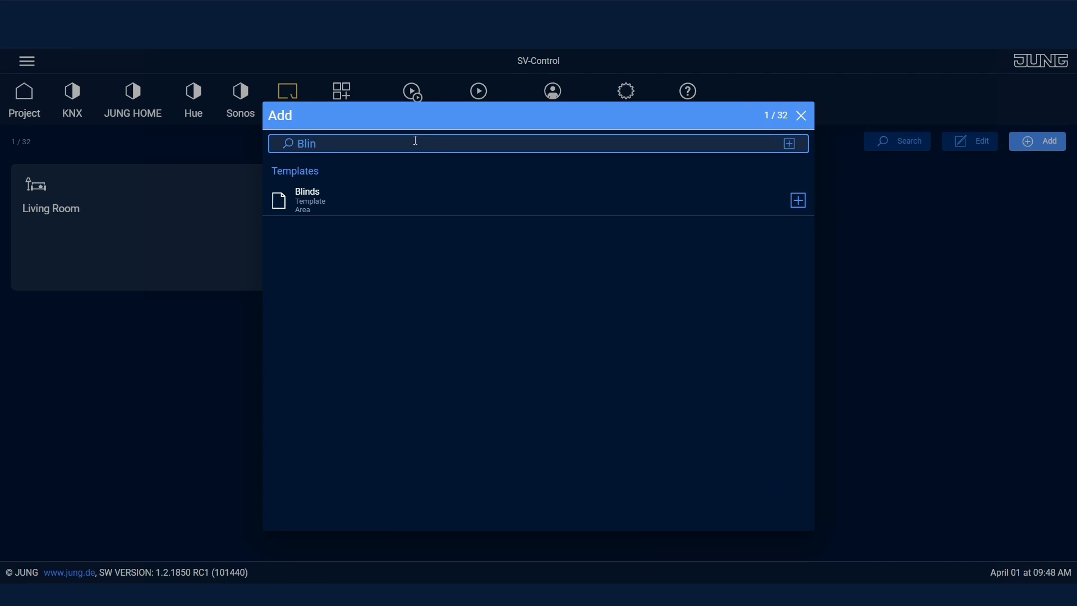
left_click(796, 199)
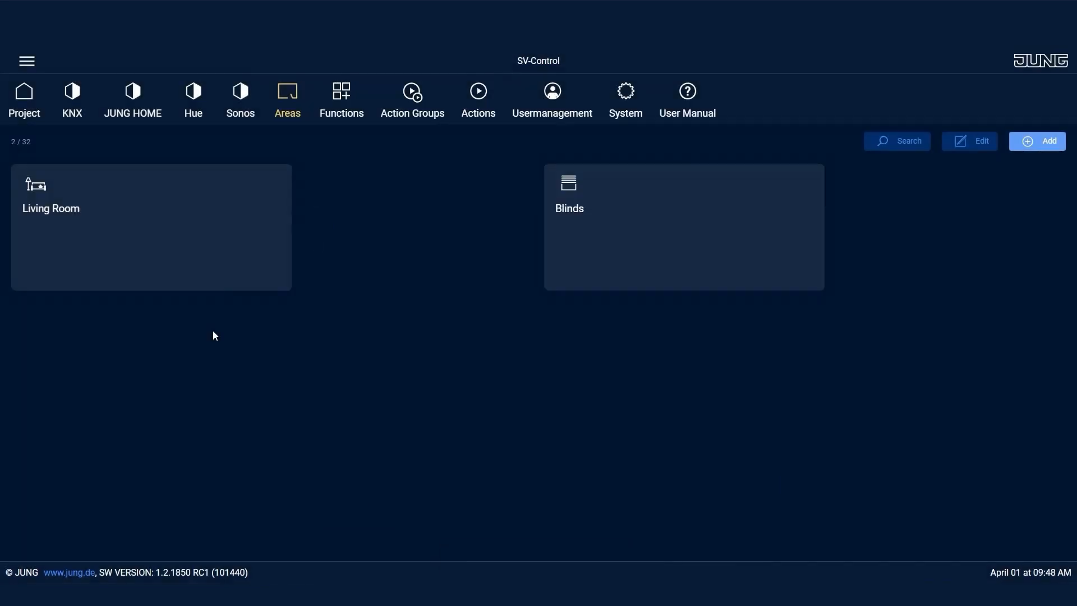
Step: Add the existing JUNG HOME buttons, sockets and lights to Living Room's contained elements
left_click(149, 226)
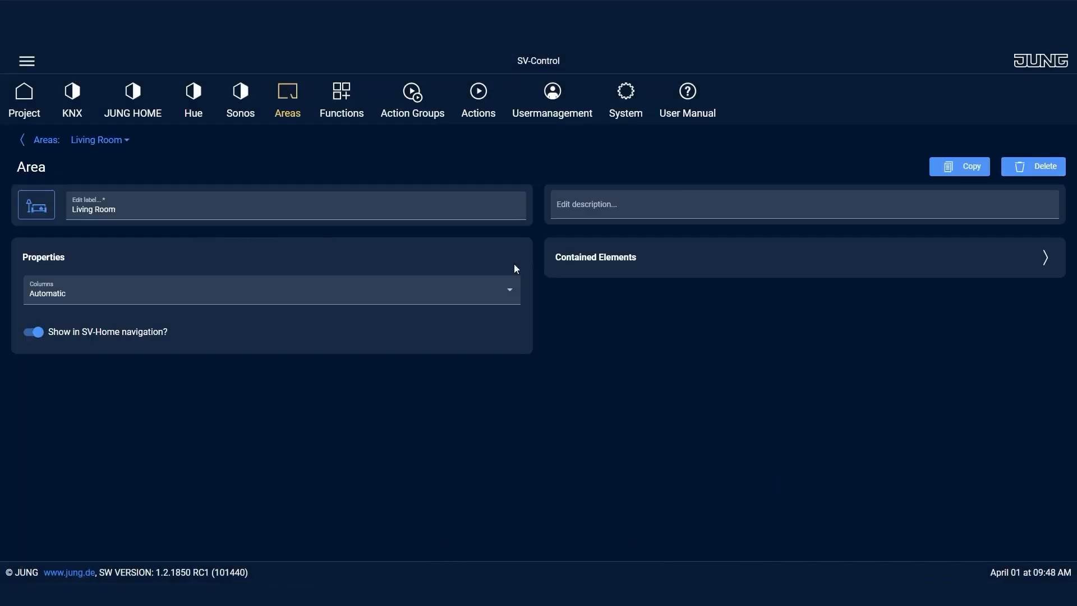
left_click(1044, 258)
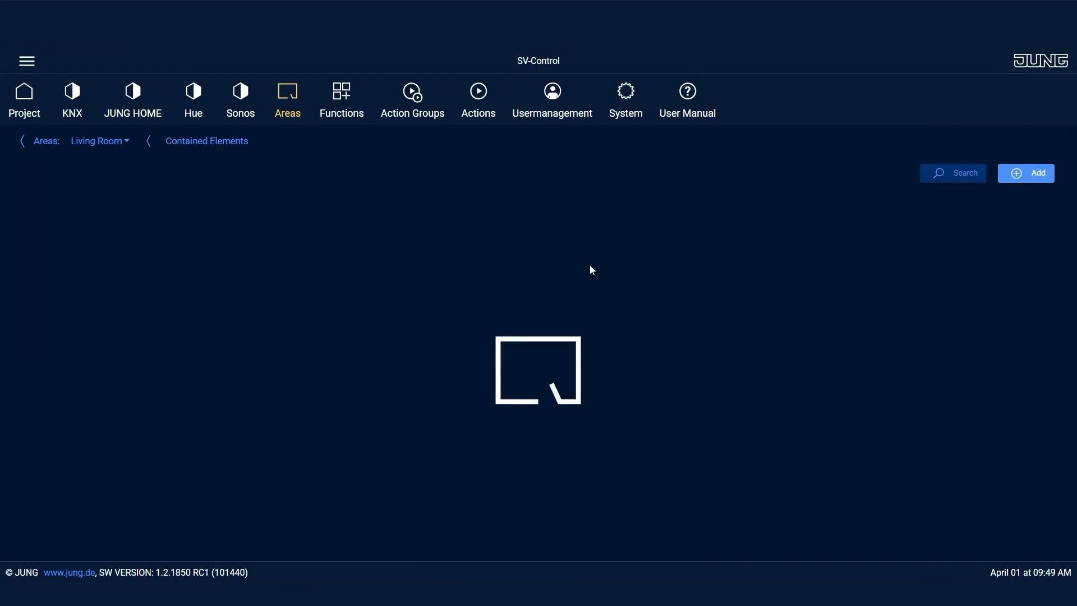
left_click(1024, 172)
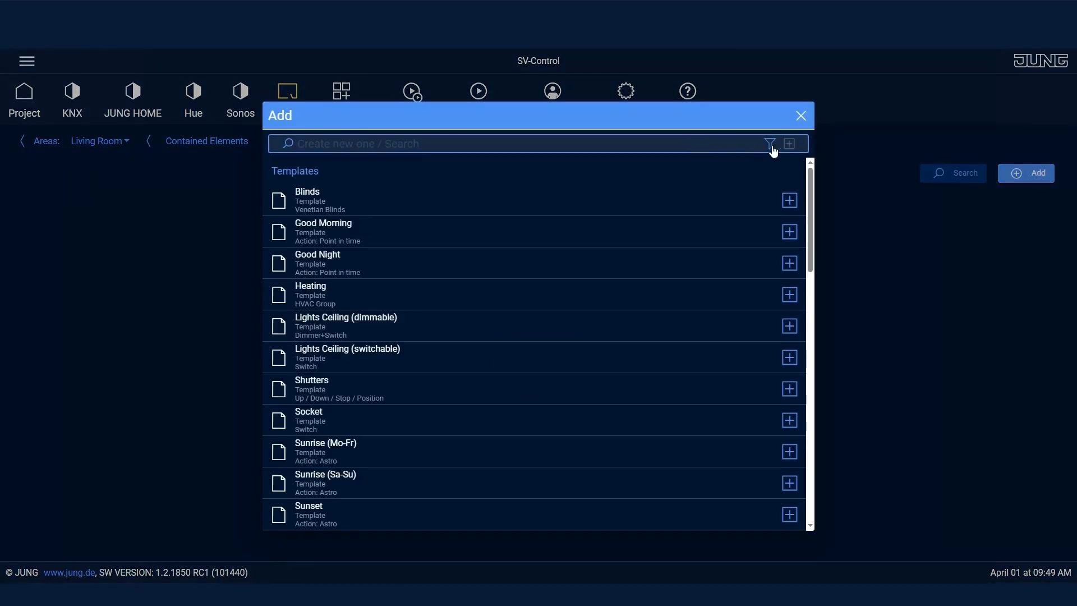
left_click(768, 144)
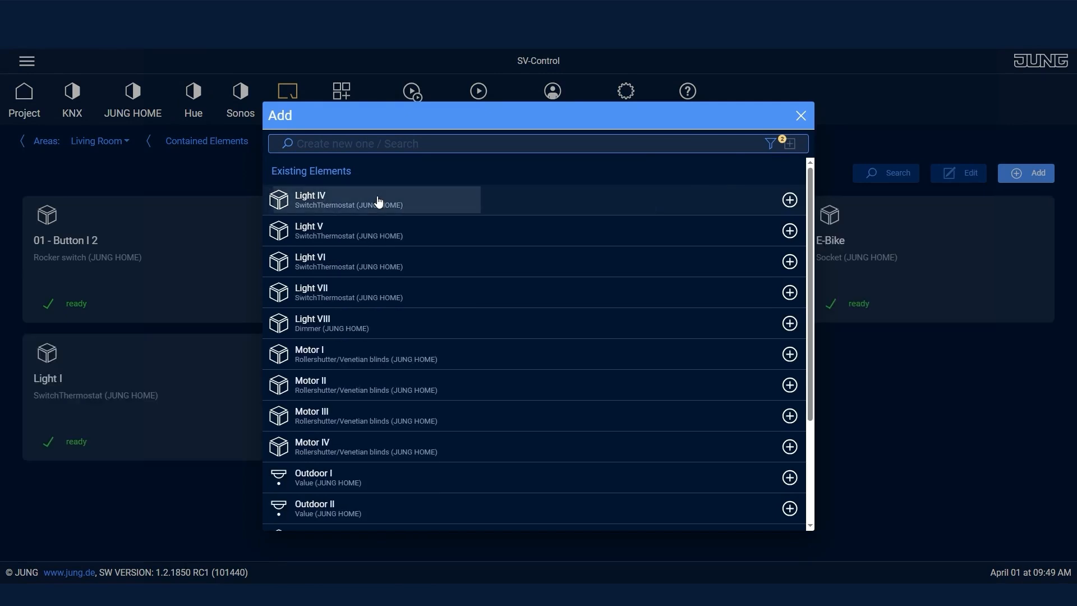
left_click(798, 115)
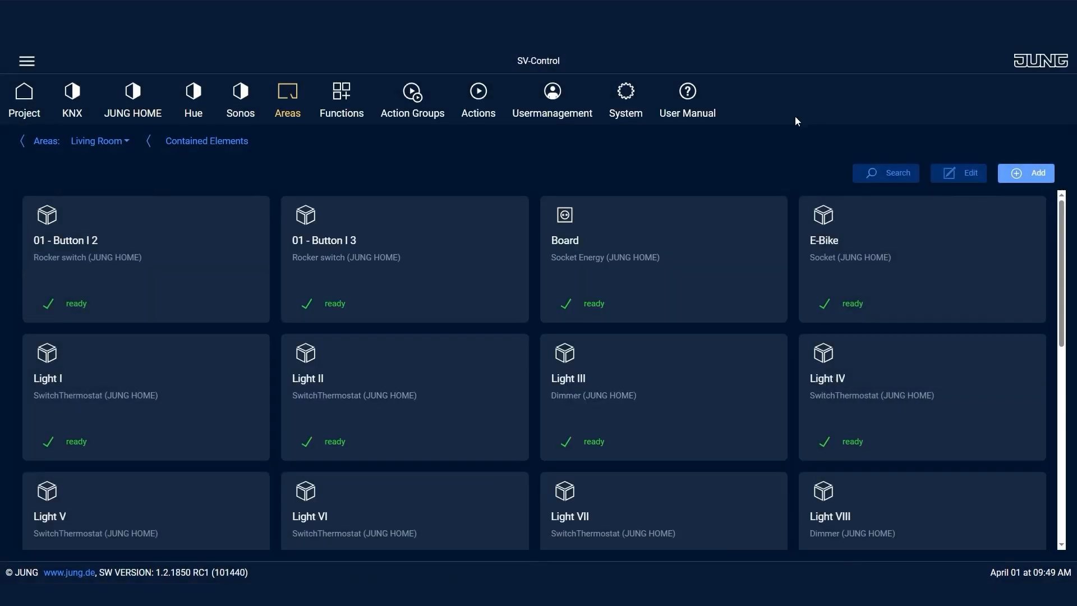
mouse_move(684, 152)
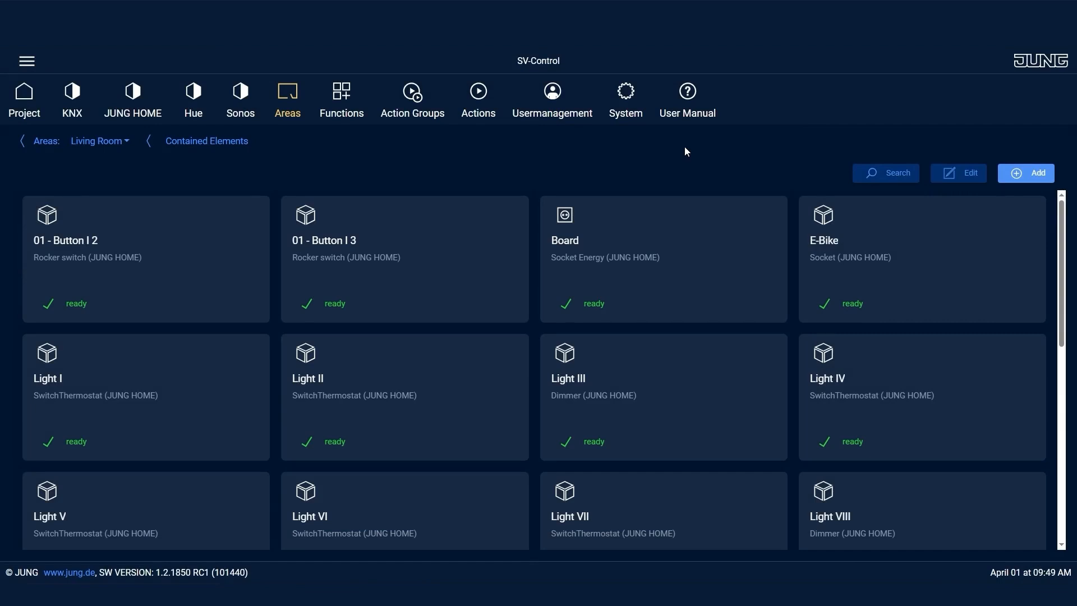
left_click(662, 396)
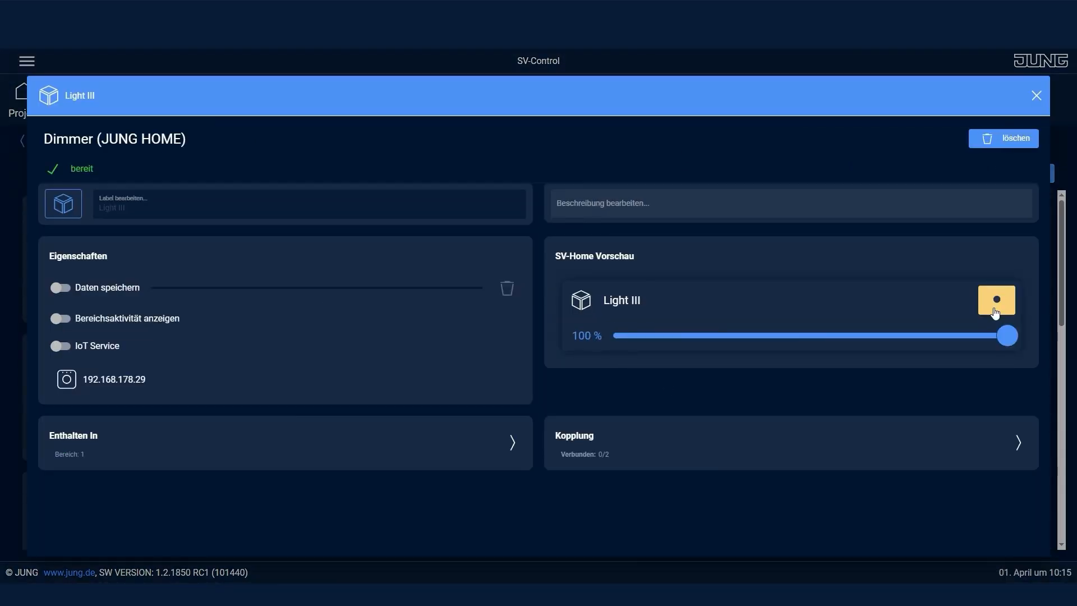
left_click(1036, 95)
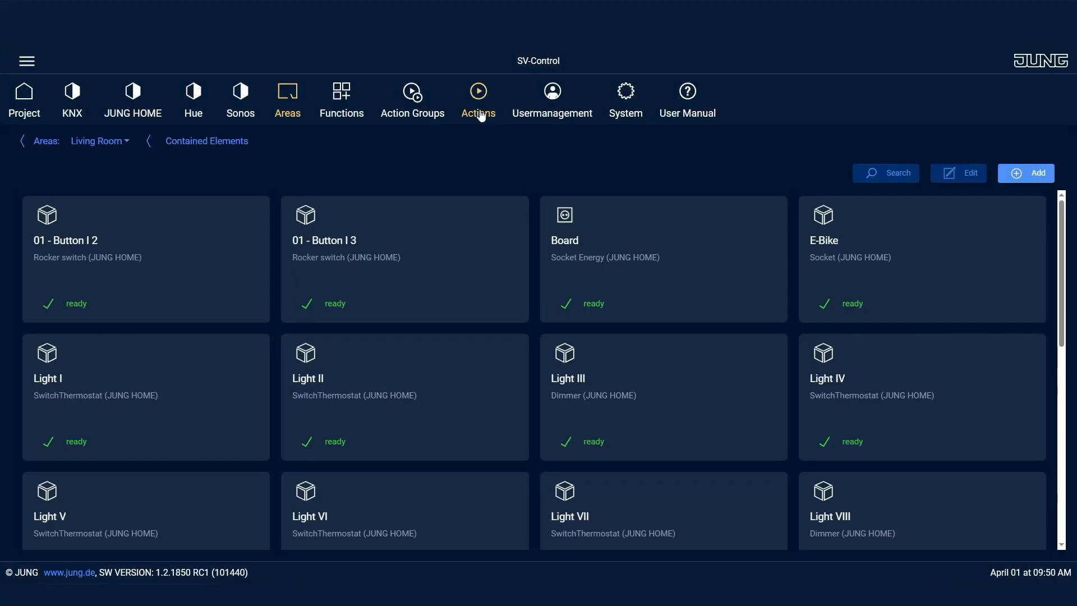
Step: Create a Sunrise (Mo-Fr) astro action and set the Motor I–III shutter positions under Then
left_click(1025, 173)
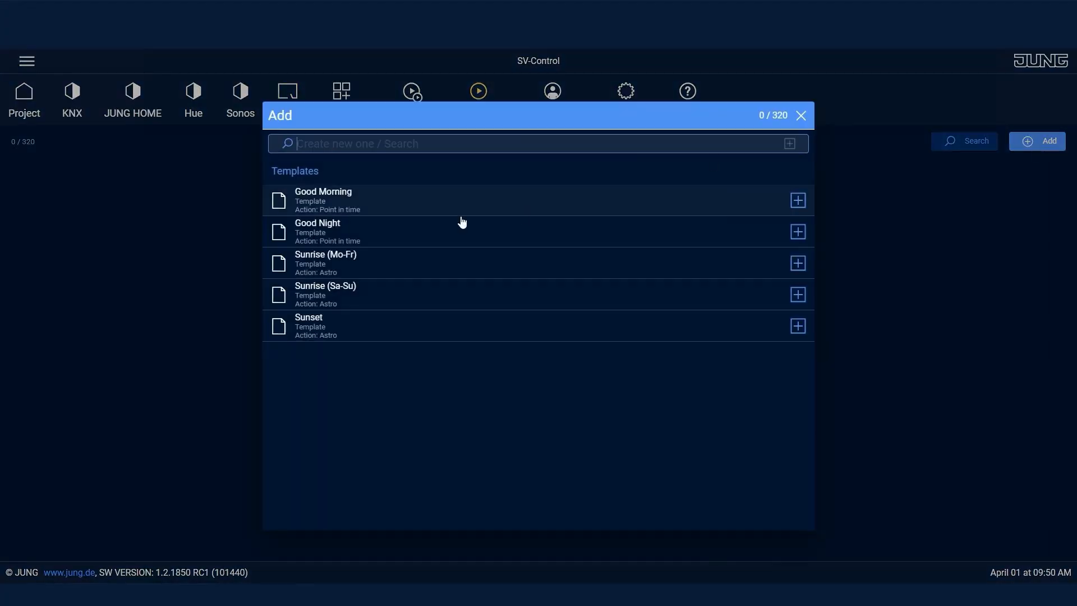
left_click(796, 262)
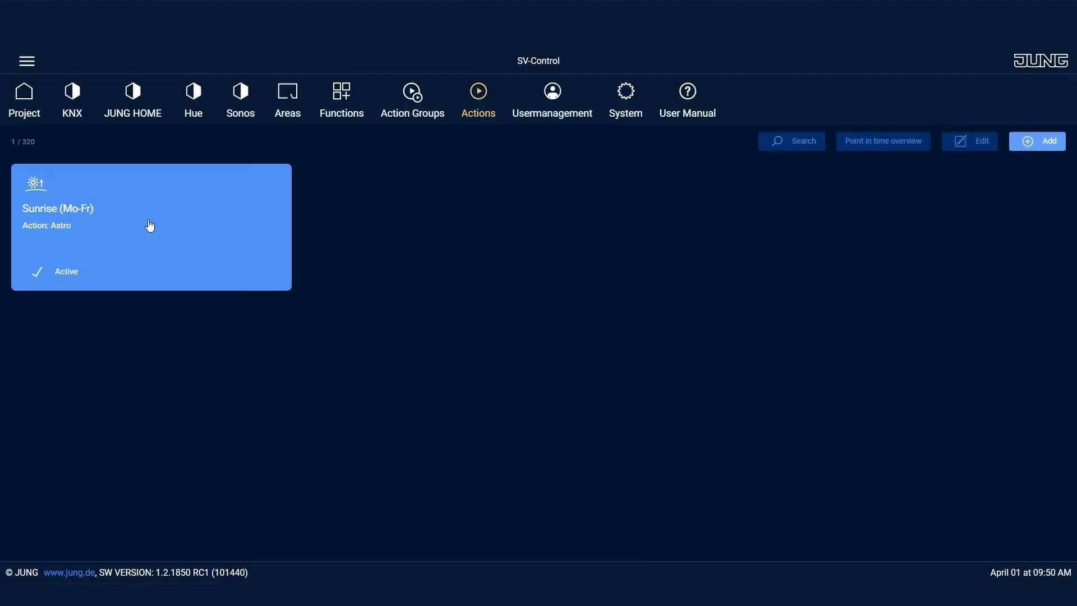
left_click(149, 226)
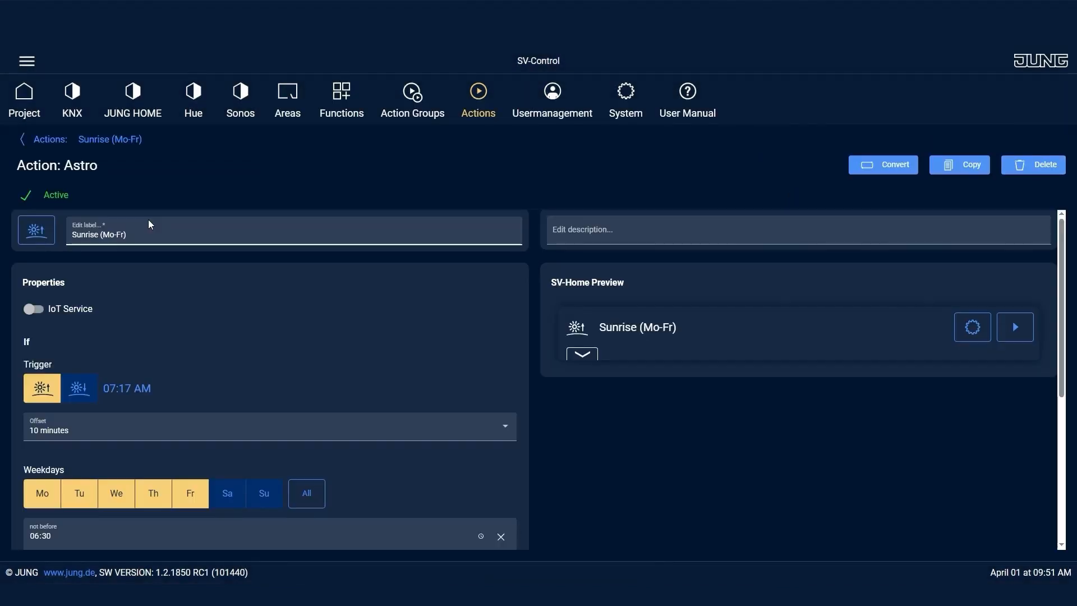
mouse_move(179, 230)
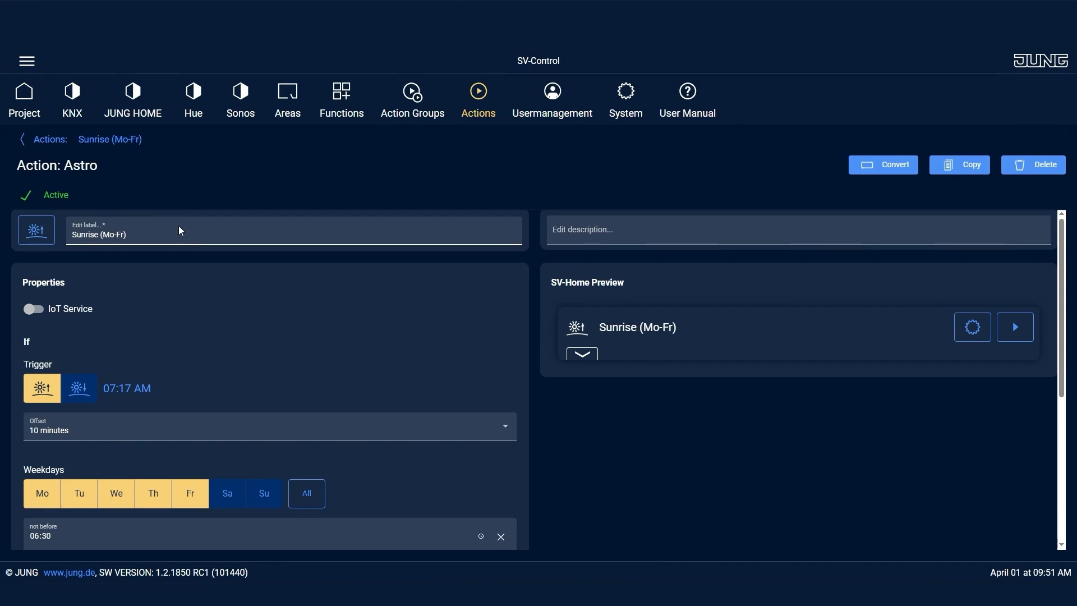
scroll("down", 3)
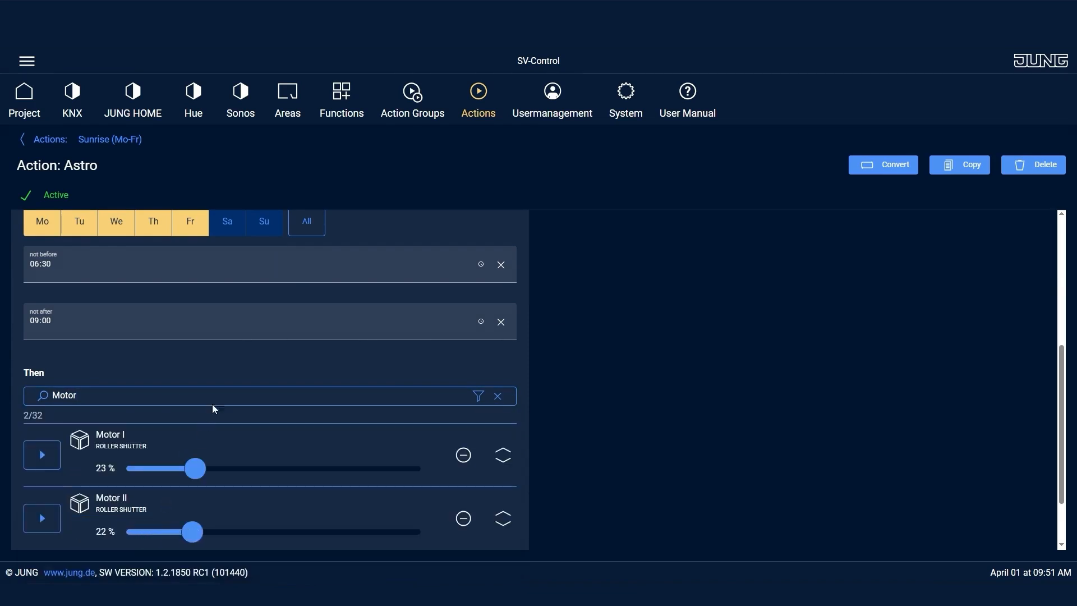
scroll("down", 3)
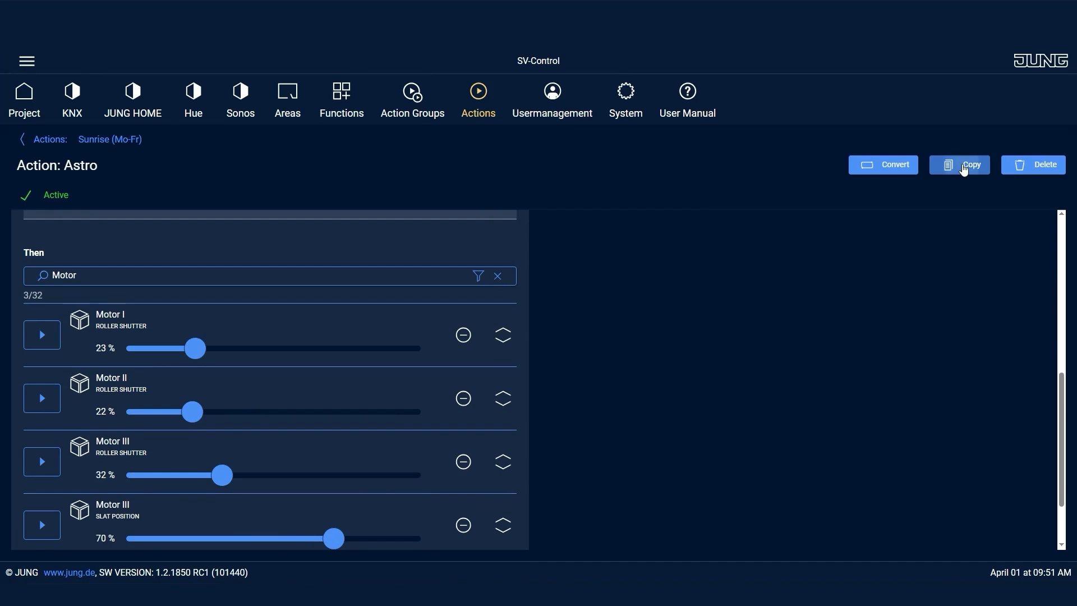
Step: Duplicate the Sunrise (Mo-Fr) action and edit the copy's label
left_click(959, 165)
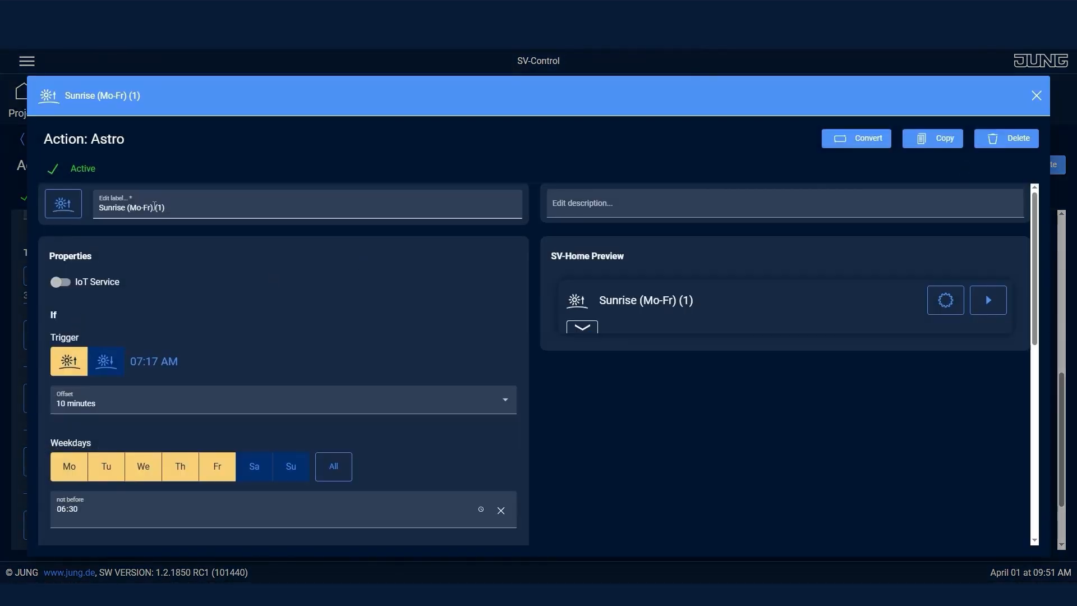
key("Backspace")
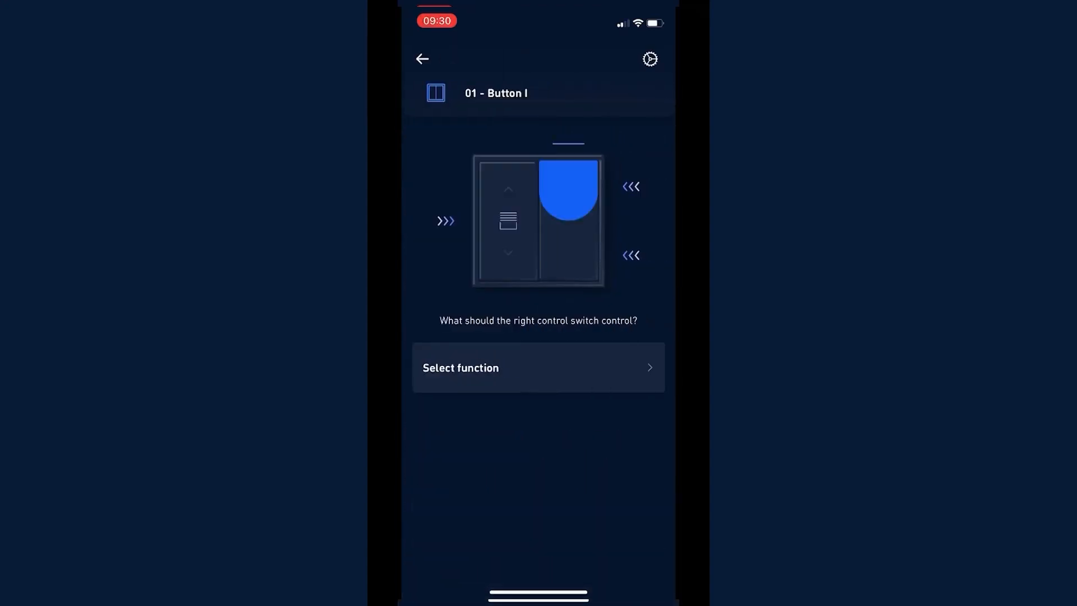
Step: Choose a function category for the right control of 01 - Button I
left_click(538, 368)
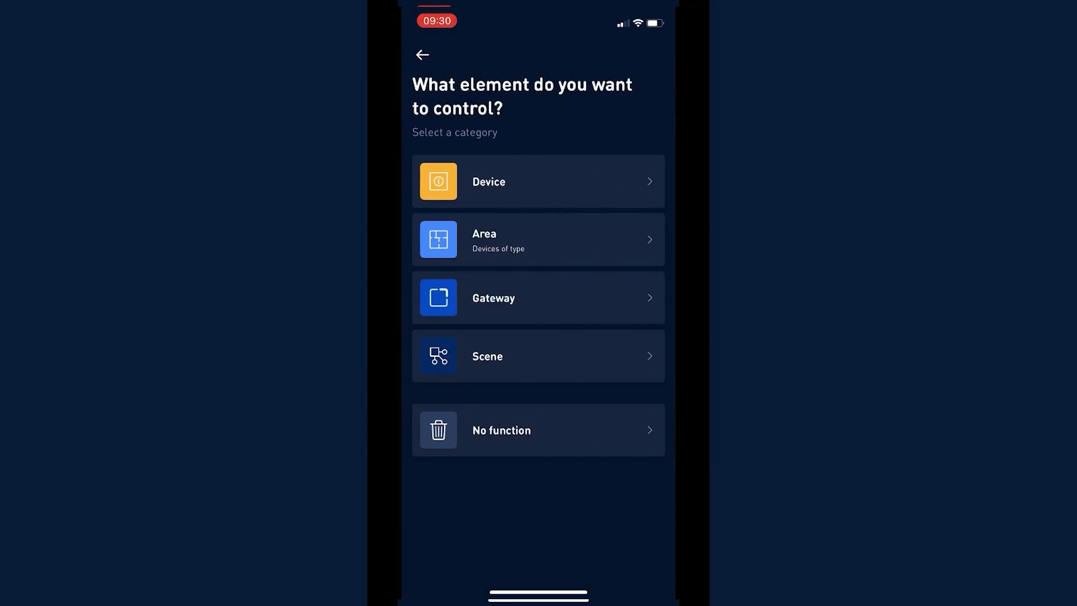
left_click(537, 298)
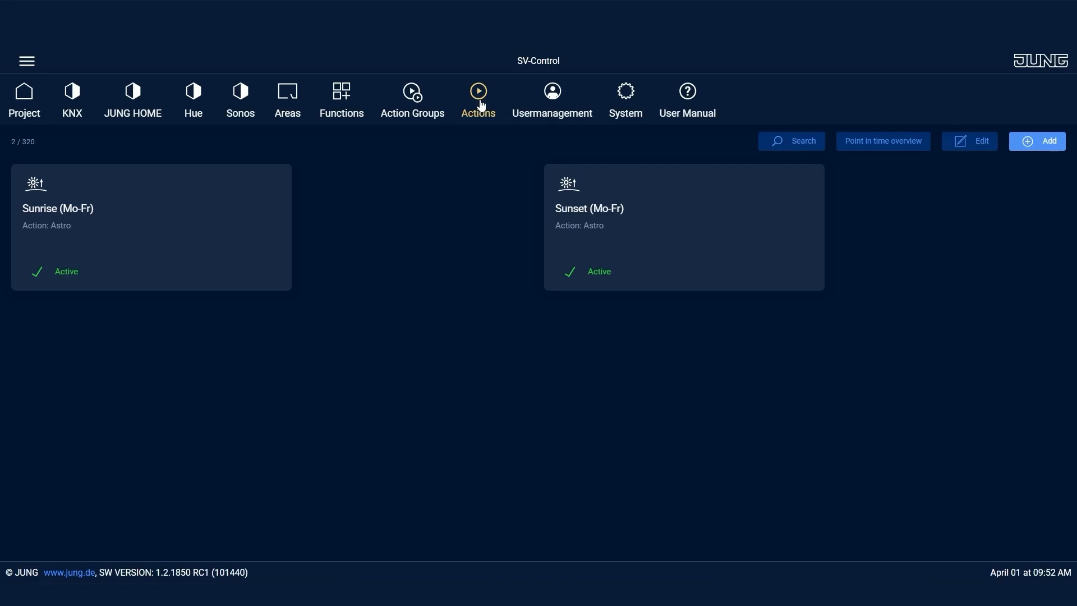
Step: Create a new event-type action named Hue On
left_click(1036, 141)
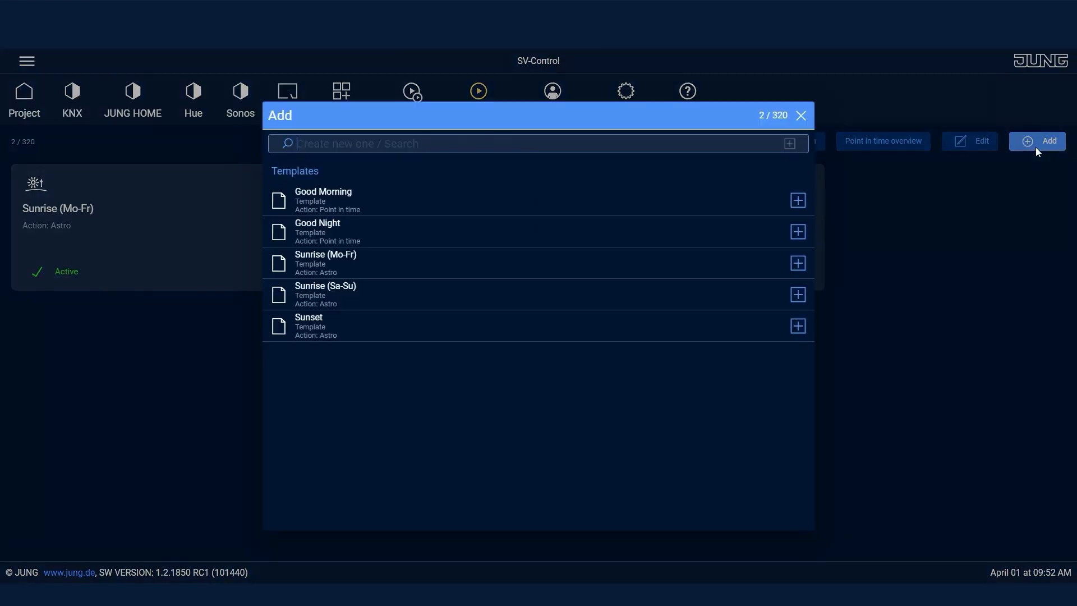
type("Hue O")
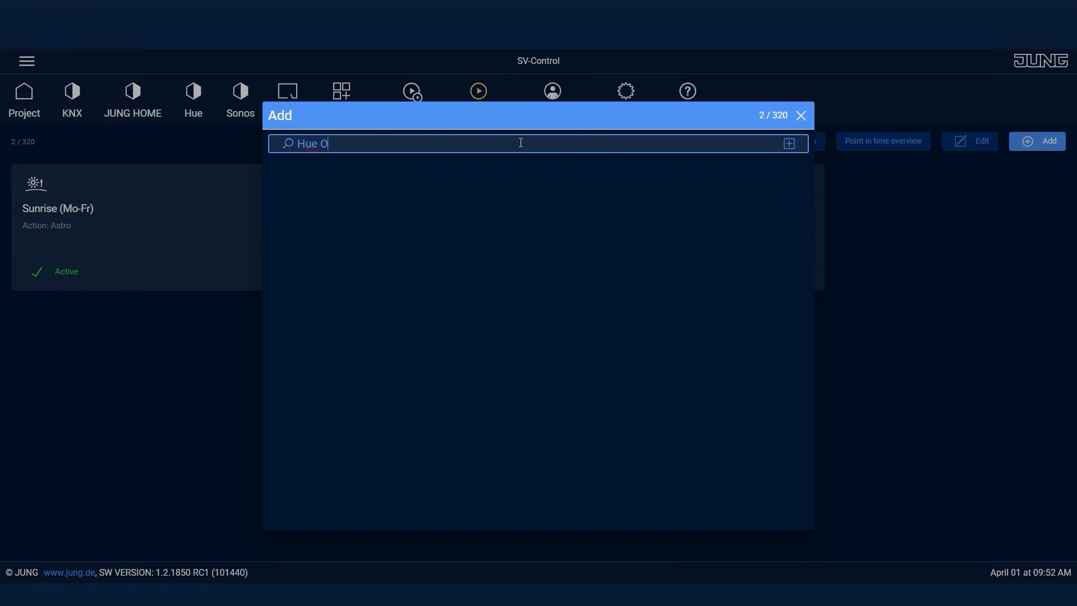
left_click(788, 143)
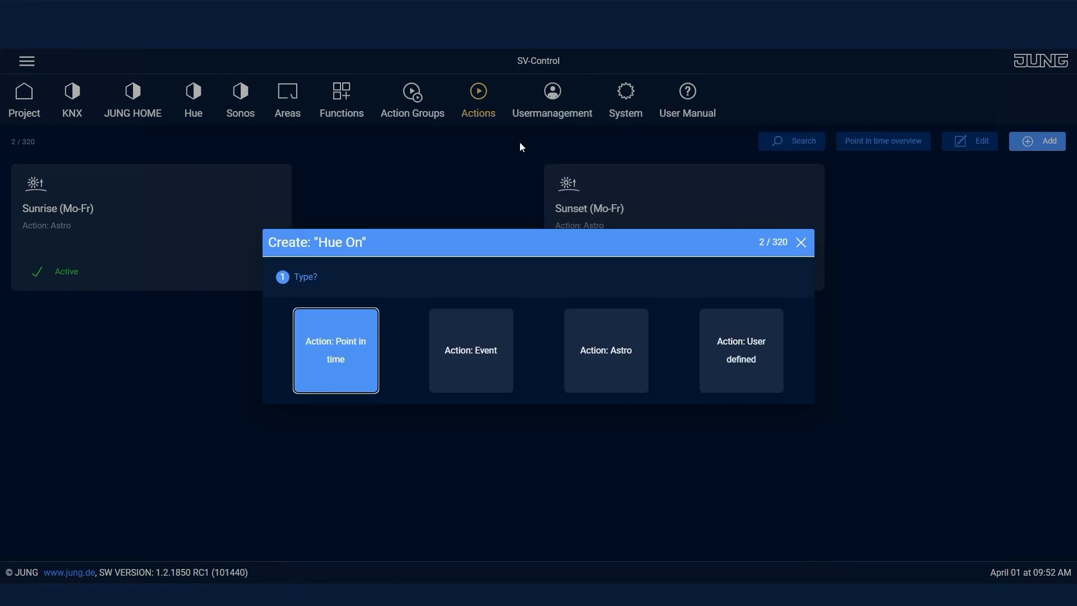
mouse_move(470, 239)
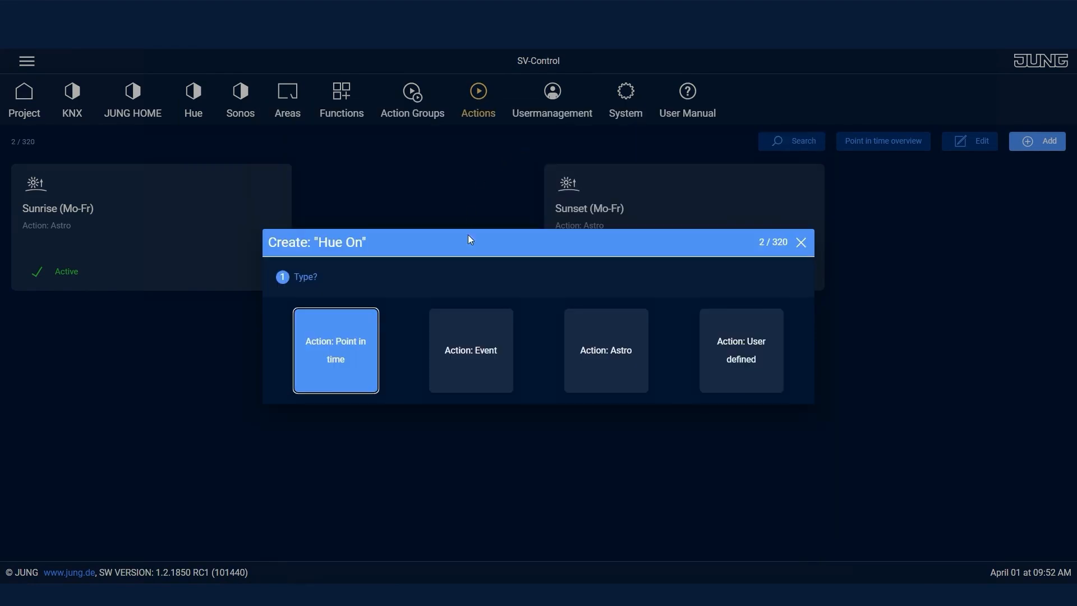
left_click(470, 350)
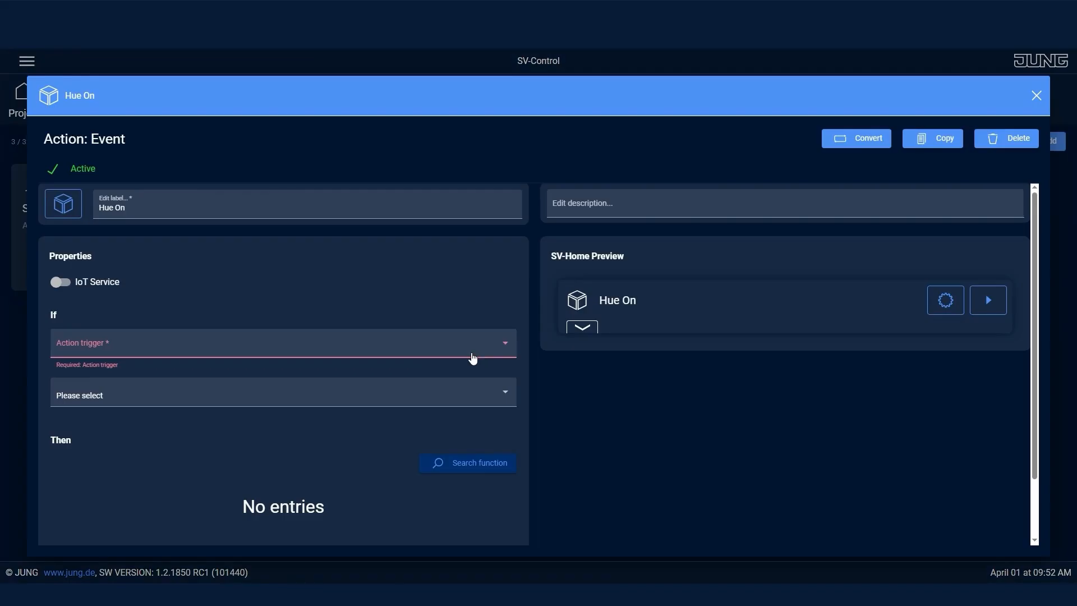
Step: Trigger Hue On when 01 - Button I 2 Up reaches state ON, switching RGB Light I and II on
left_click(283, 343)
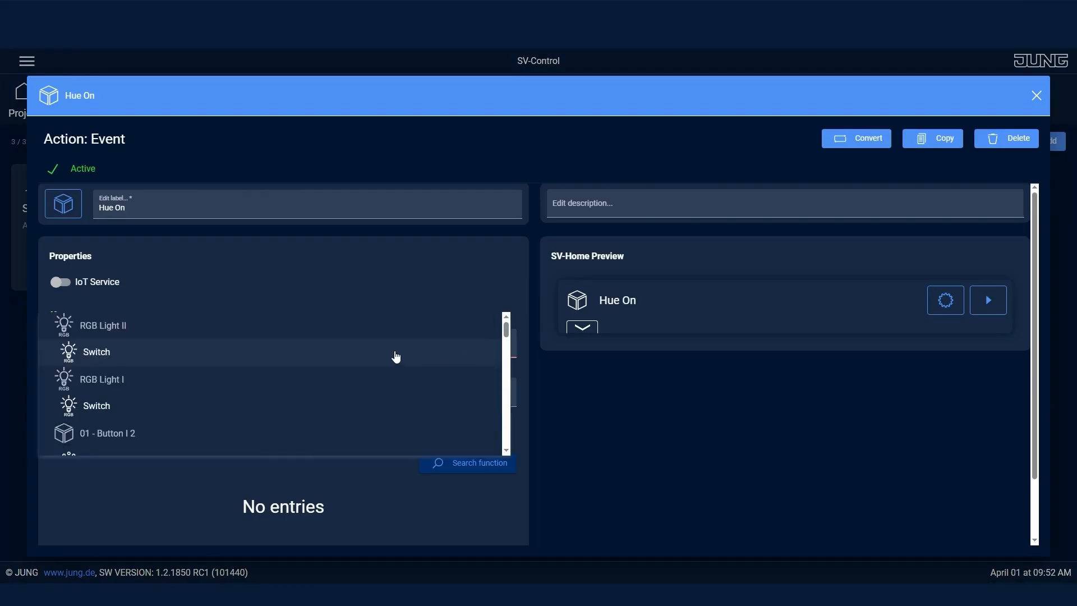
scroll("down", 3)
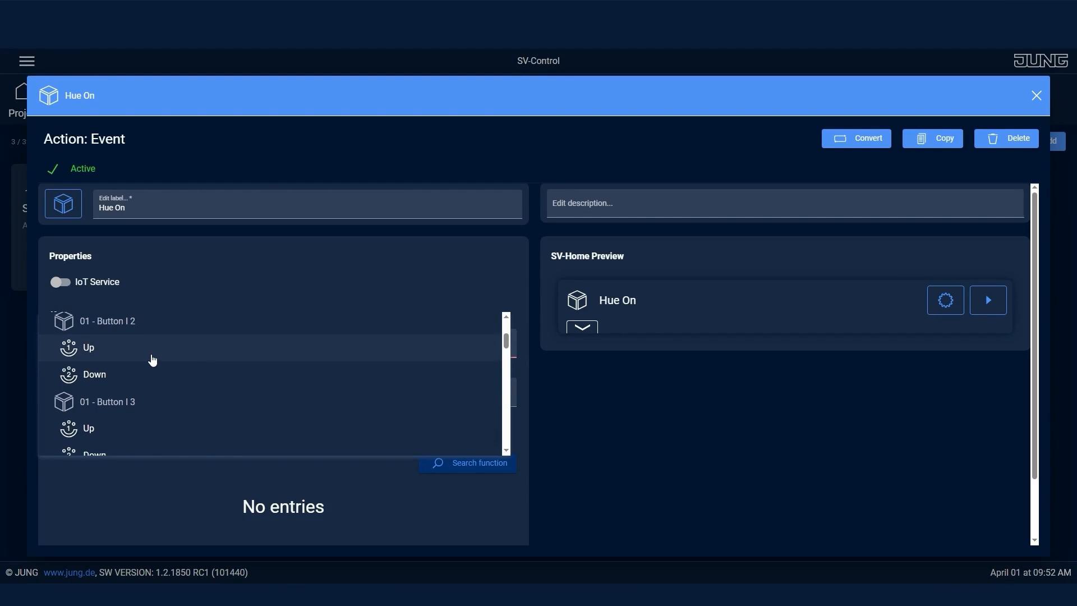
left_click(88, 347)
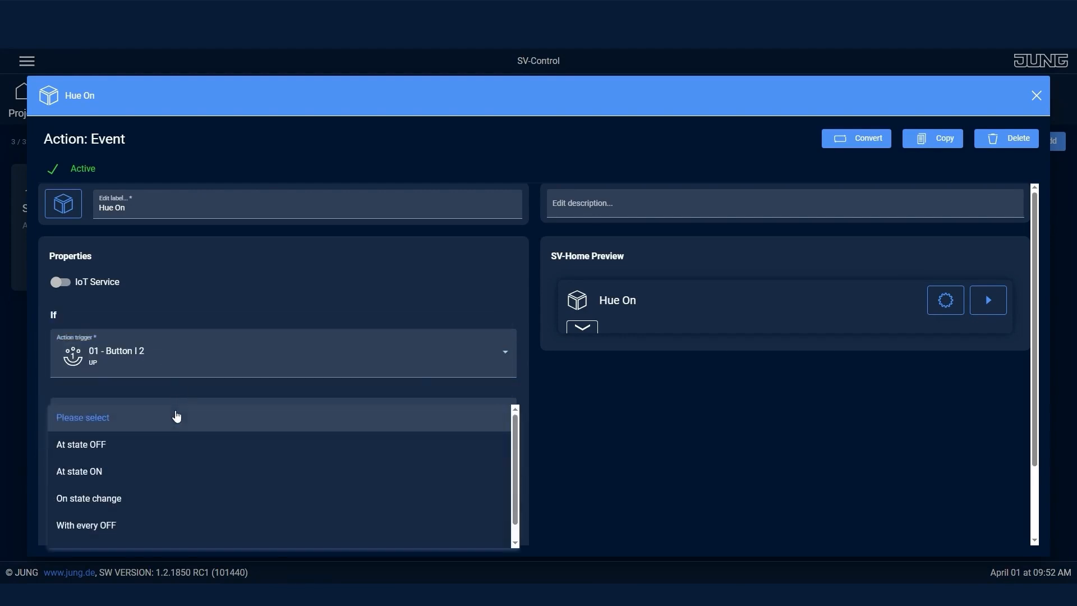
left_click(79, 470)
type("RGB")
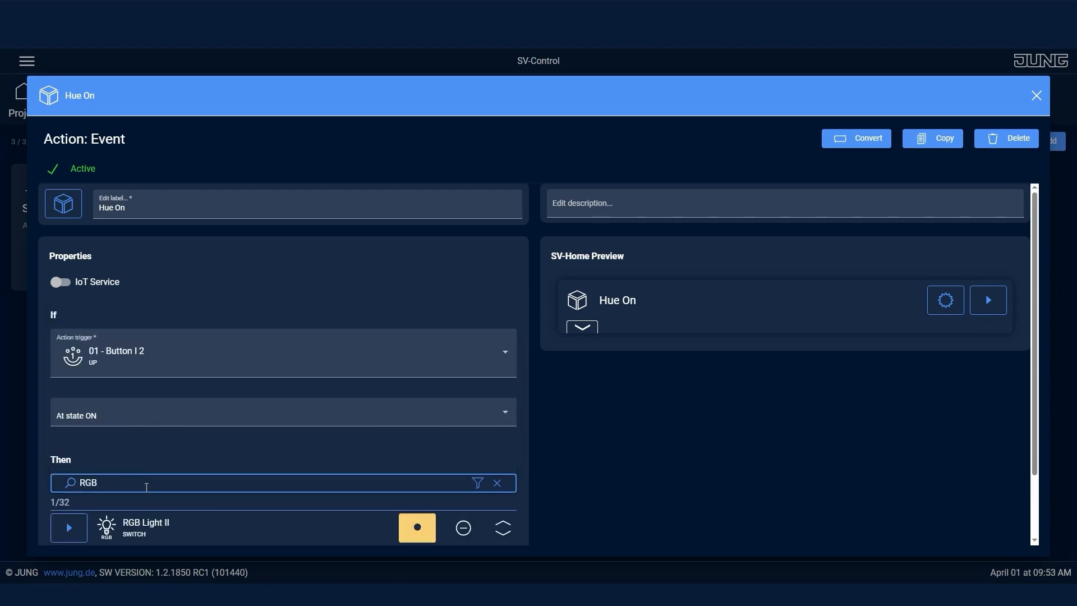
scroll("down", 3)
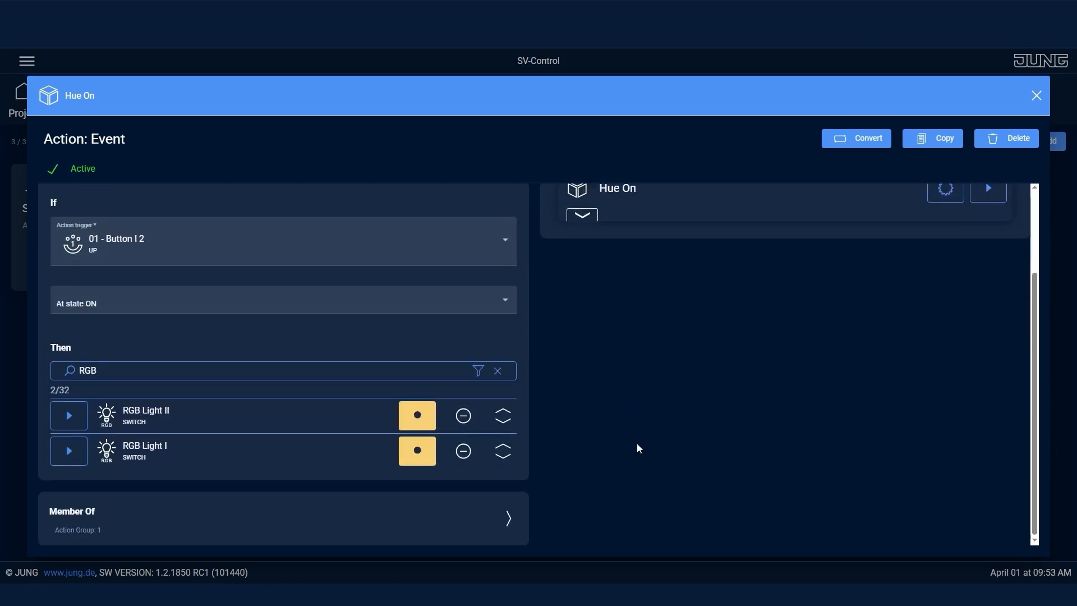